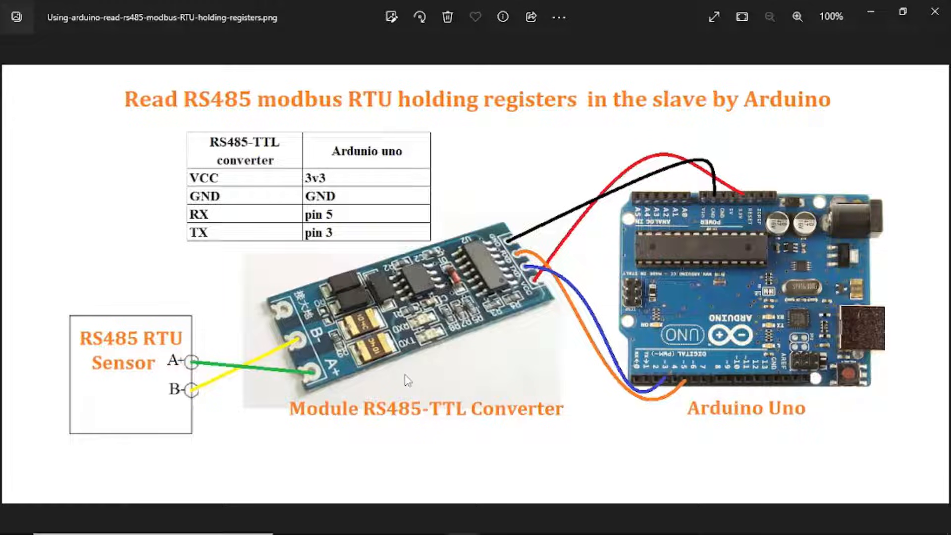
{"action": "mouse_move", "coordinate": [178, 389]}
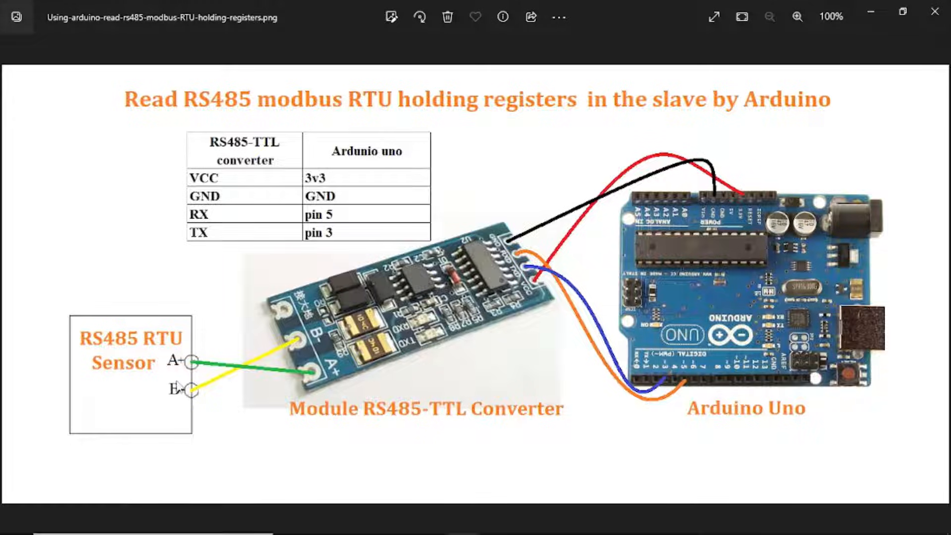
{"action": "mouse_move", "coordinate": [245, 352]}
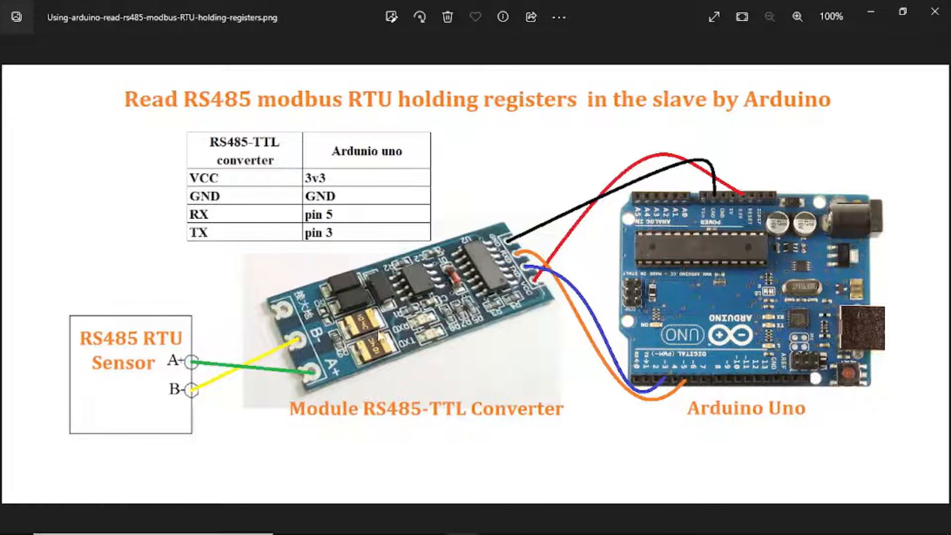
{"action": "mouse_move", "coordinate": [457, 400]}
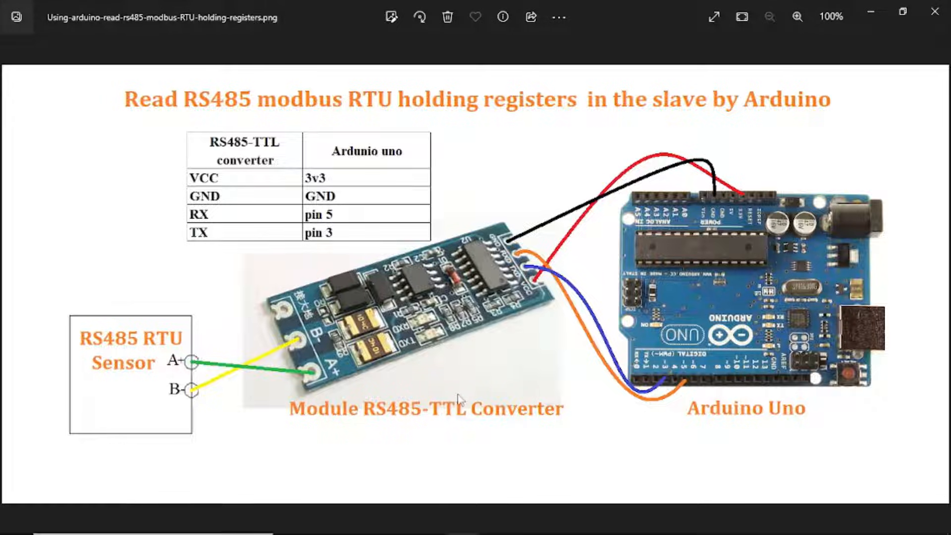
{"action": "mouse_move", "coordinate": [310, 261]}
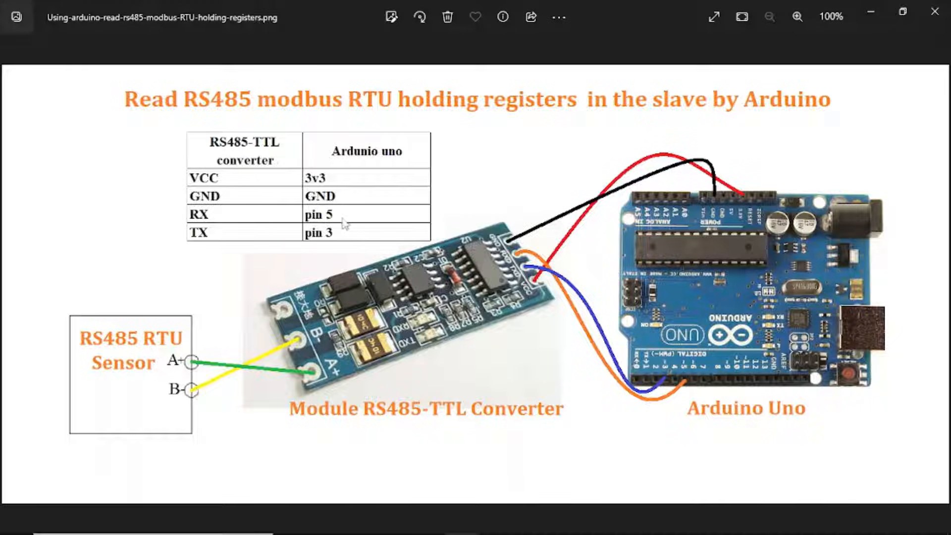
{"action": "mouse_move", "coordinate": [335, 243]}
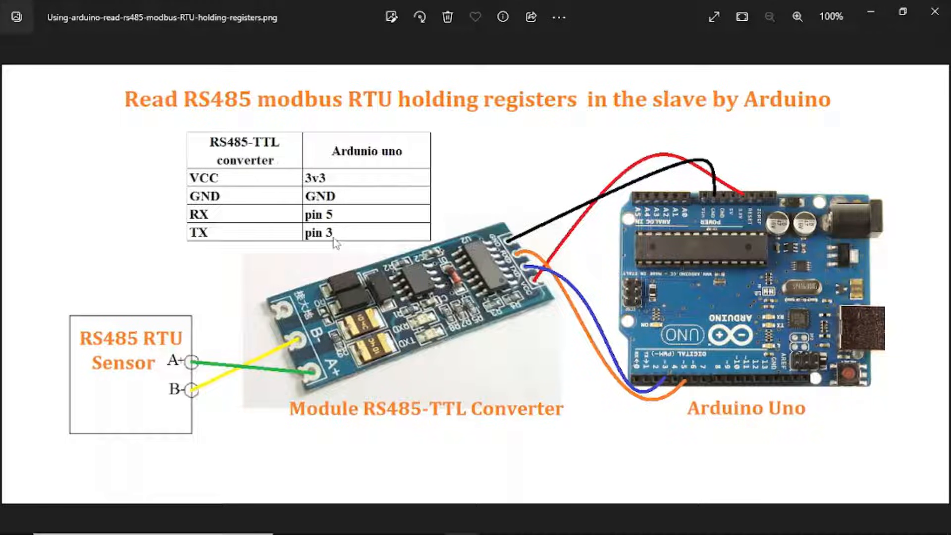
{"action": "mouse_move", "coordinate": [343, 236]}
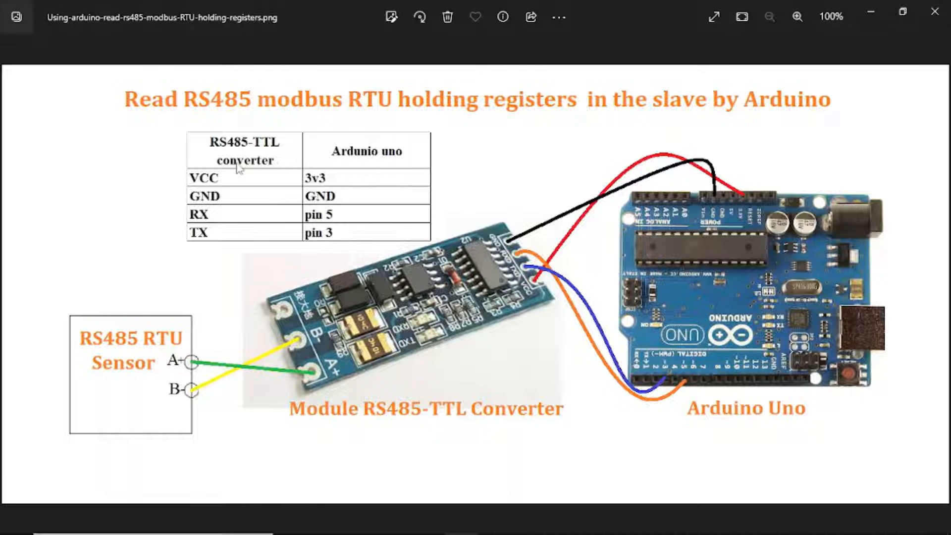
{"action": "mouse_move", "coordinate": [314, 206]}
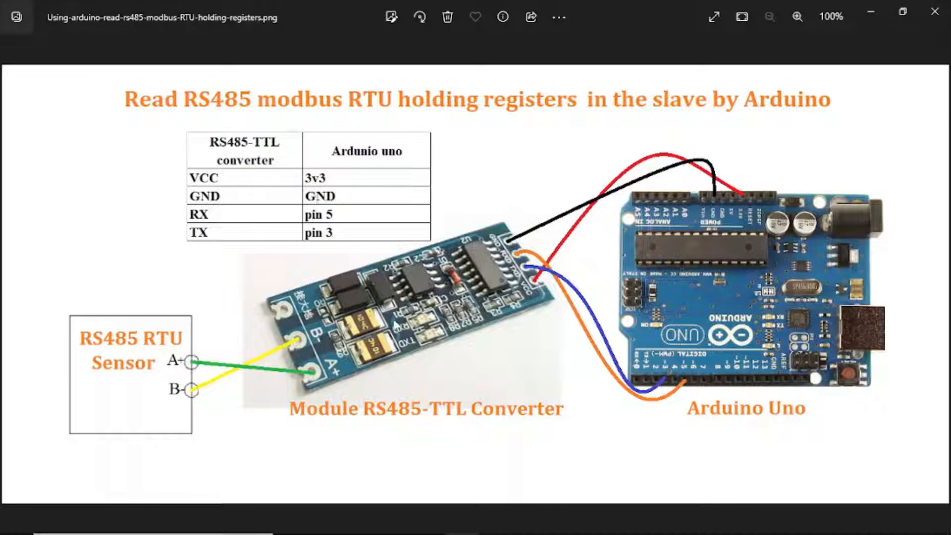
{"action": "mouse_move", "coordinate": [395, 324]}
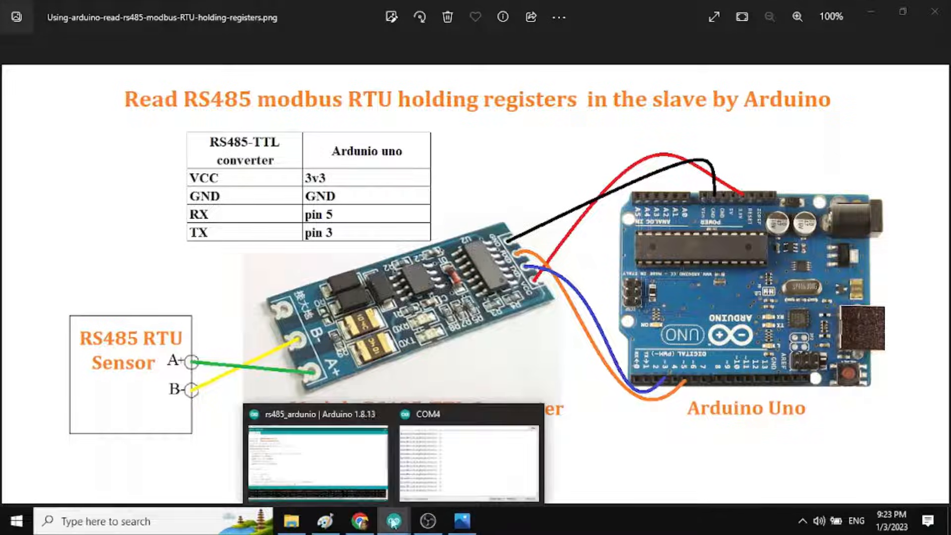
Switch to the rs485_arduino sketch reading five holding registers over SoftwareSerial pins 5 and 3.
{"action": "left_click", "coordinate": [315, 462]}
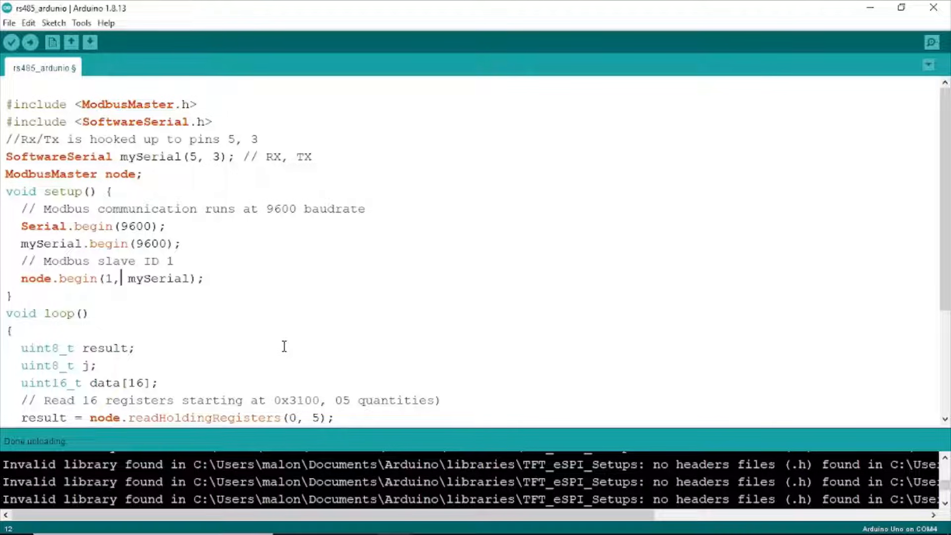
{"action": "mouse_move", "coordinate": [187, 203]}
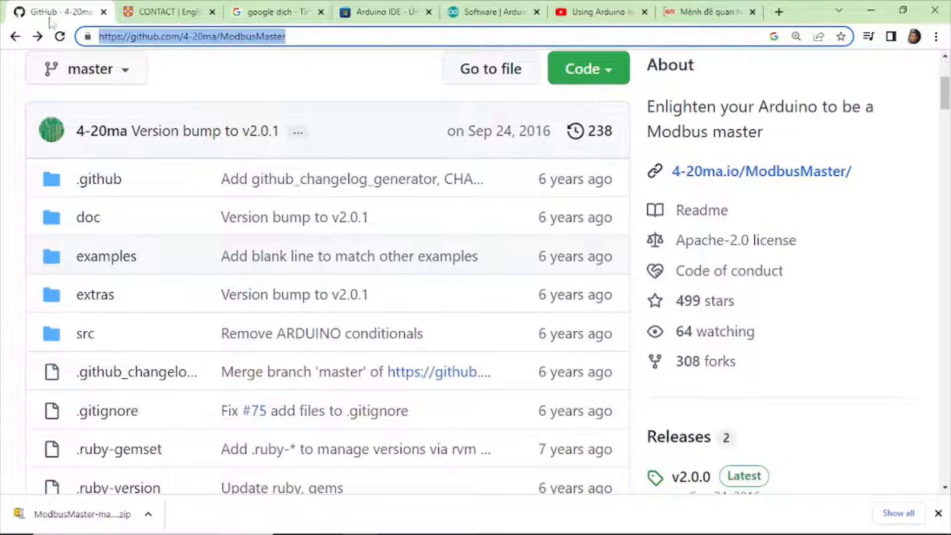
Reveal the 4-20ma/ModbusMaster repository's Code menu with Download ZIP, then return to the sketch.
{"action": "left_click", "coordinate": [587, 69]}
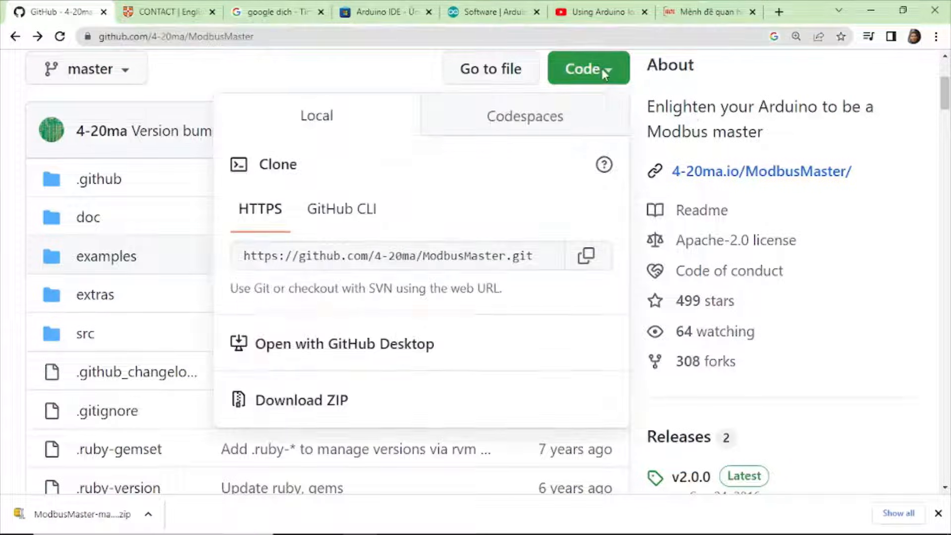
{"action": "mouse_move", "coordinate": [301, 400]}
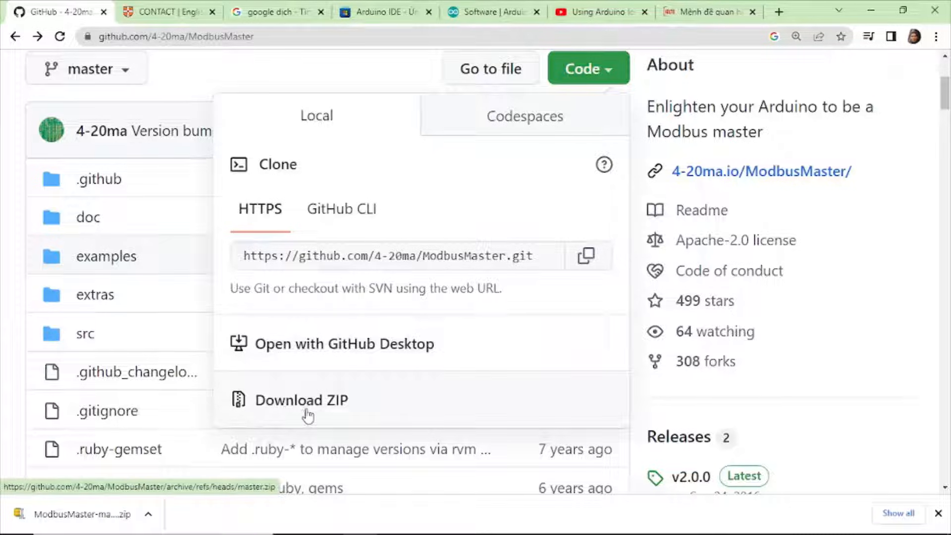
{"action": "mouse_move", "coordinate": [376, 515]}
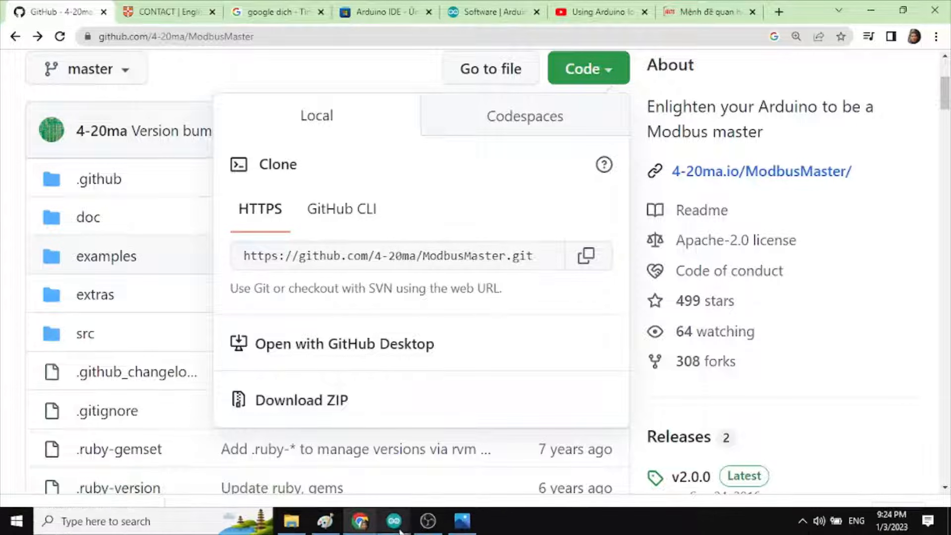
{"action": "left_click", "coordinate": [393, 520]}
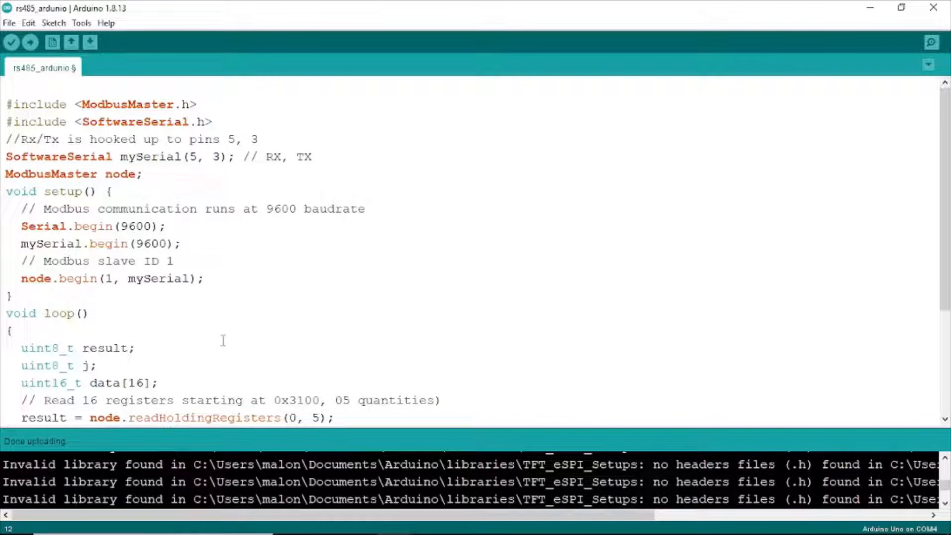
{"action": "mouse_move", "coordinate": [53, 23]}
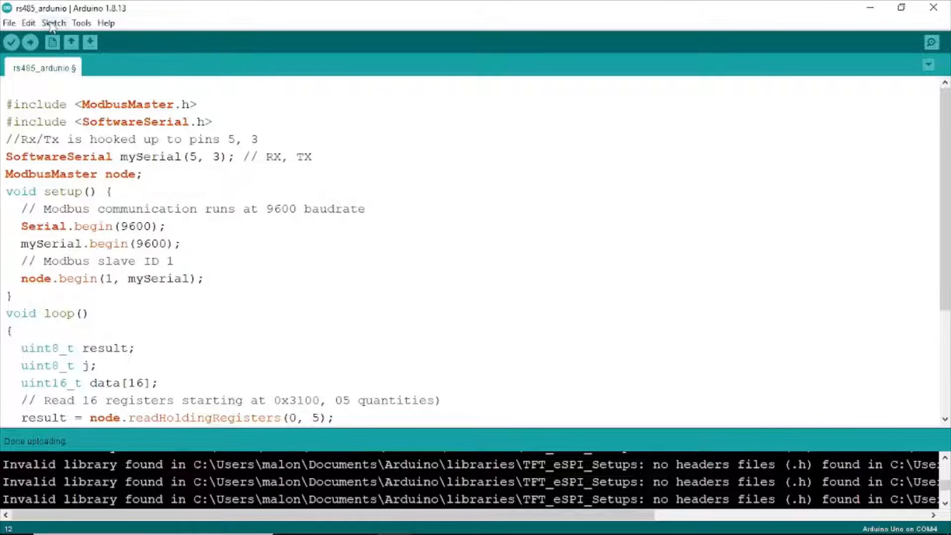
Start Sketch > Include Library > Add .ZIP Library to bring up the library file chooser.
{"action": "left_click", "coordinate": [52, 23]}
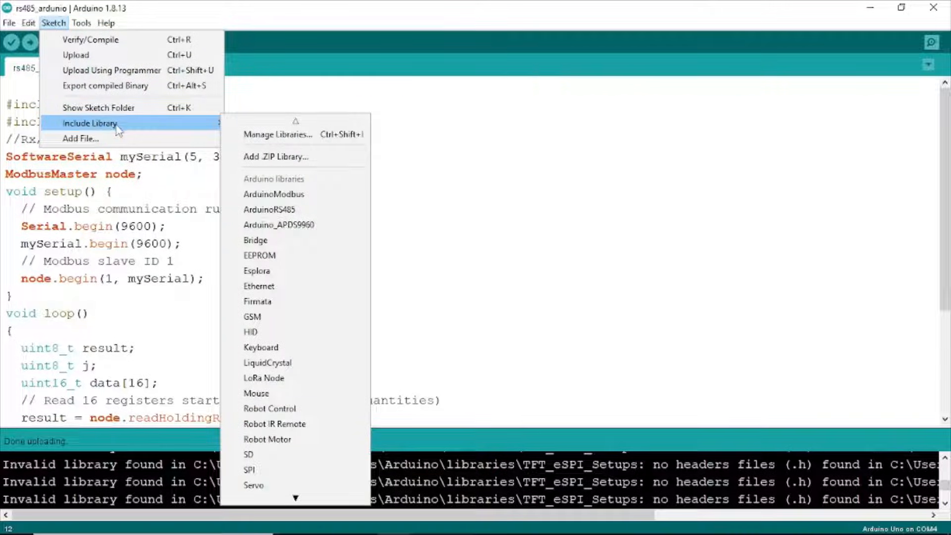
{"action": "mouse_move", "coordinate": [274, 152]}
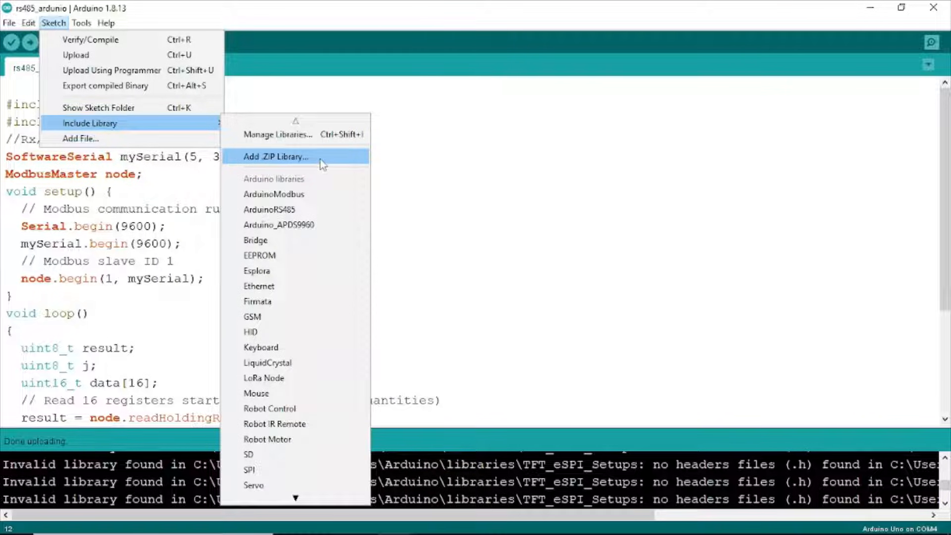
{"action": "left_click", "coordinate": [276, 156]}
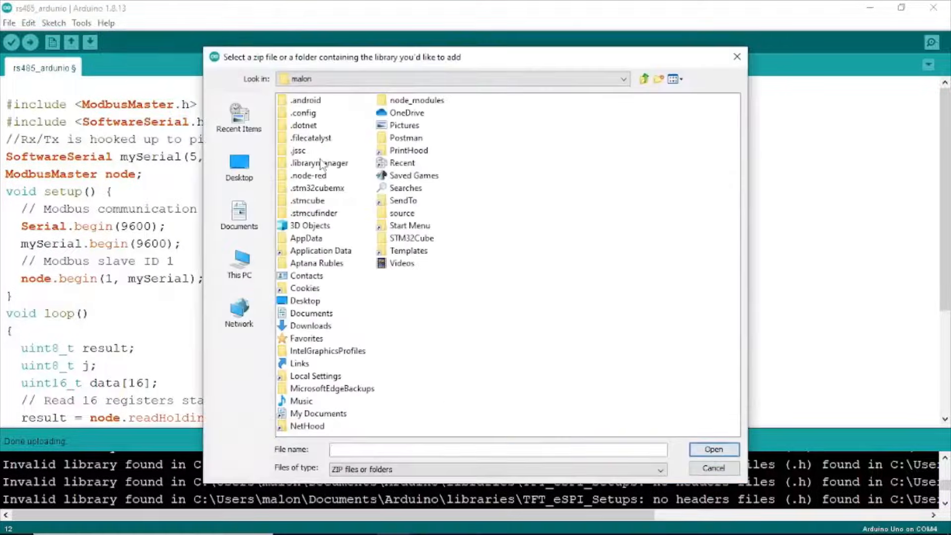
{"action": "mouse_move", "coordinate": [312, 321]}
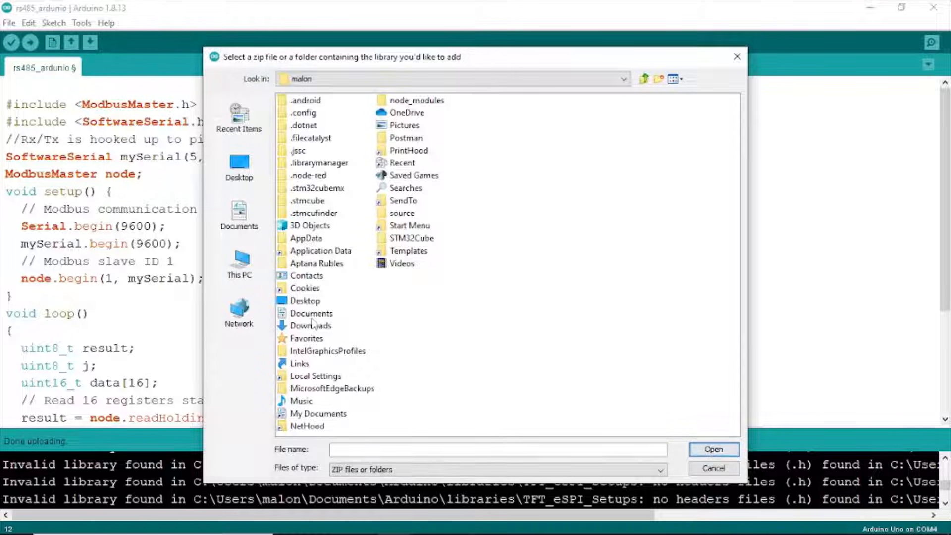
Add ModbusMaster-master.zip from the Downloads folder as a library.
{"action": "left_click", "coordinate": [311, 326]}
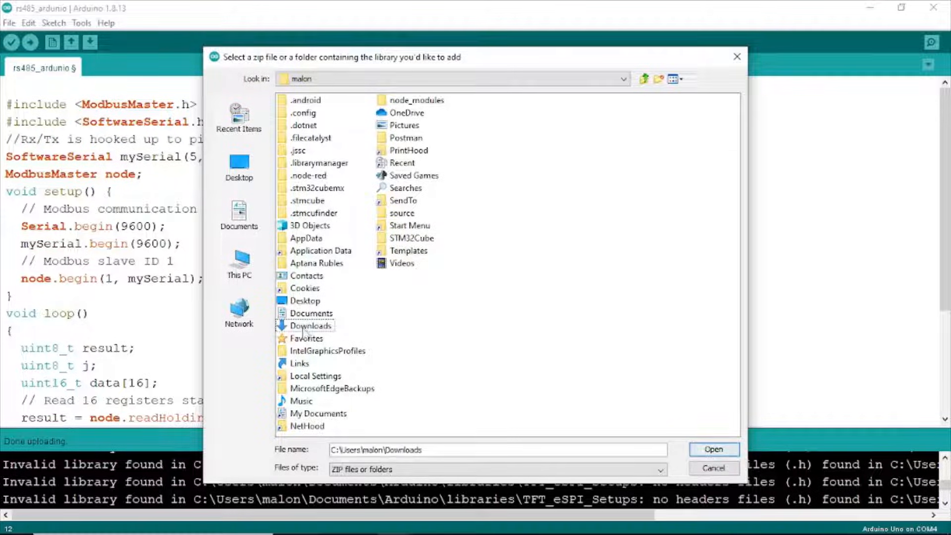
{"action": "double_click", "coordinate": [310, 326]}
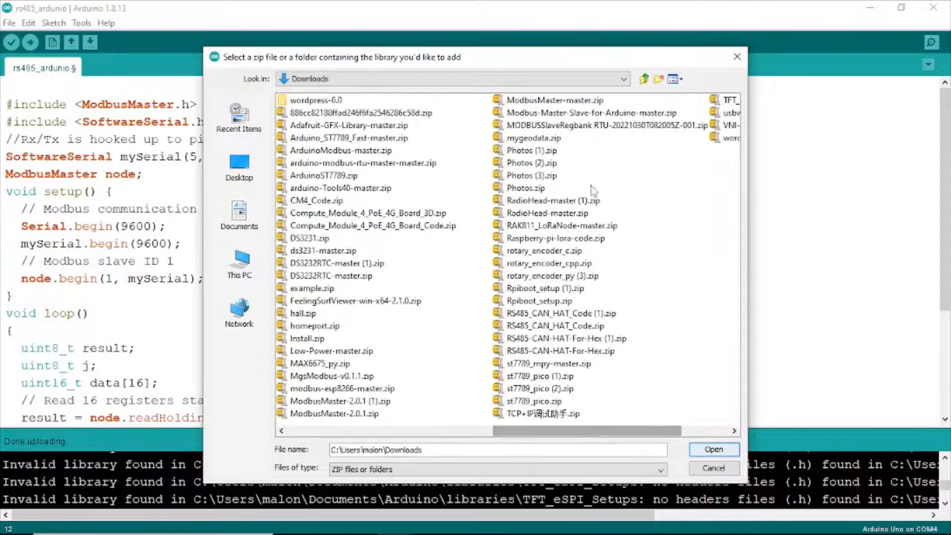
{"action": "left_click", "coordinate": [555, 100]}
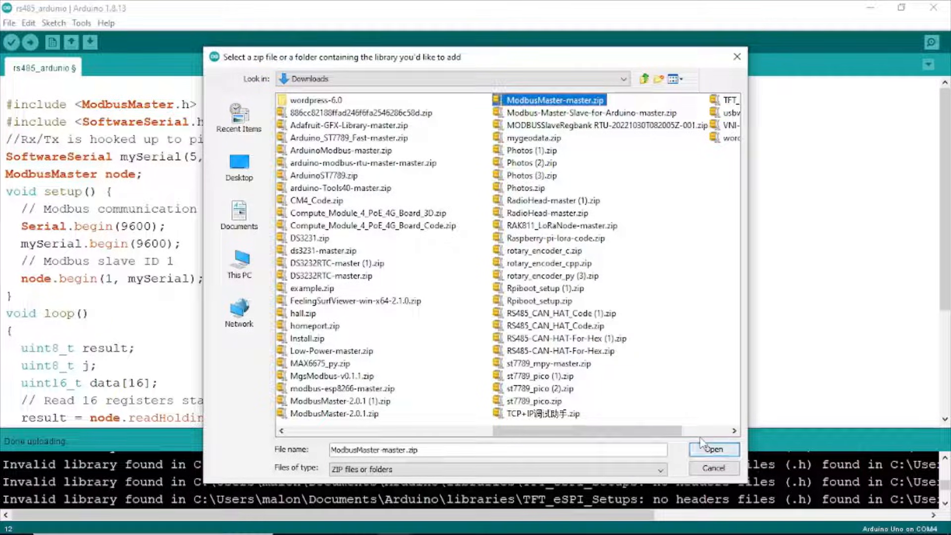
{"action": "left_click", "coordinate": [713, 450]}
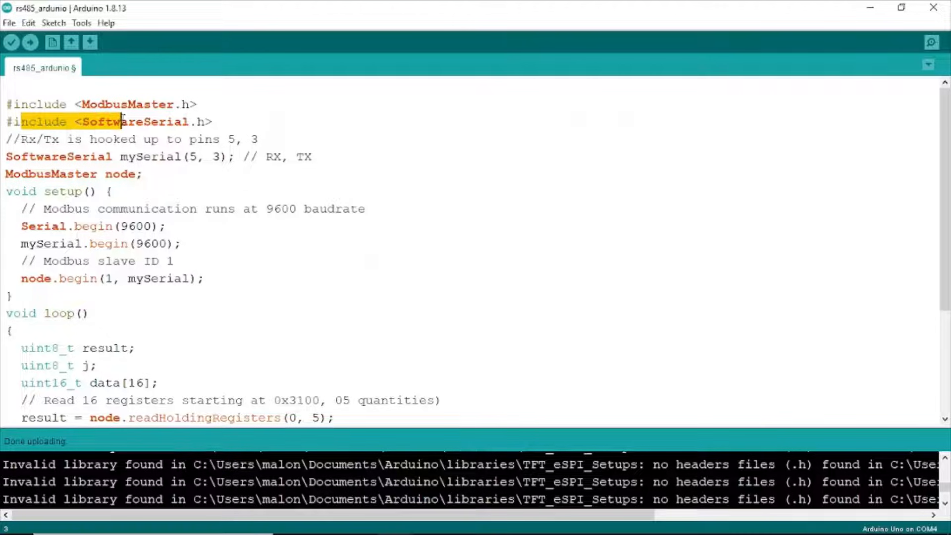
{"action": "mouse_move", "coordinate": [197, 123]}
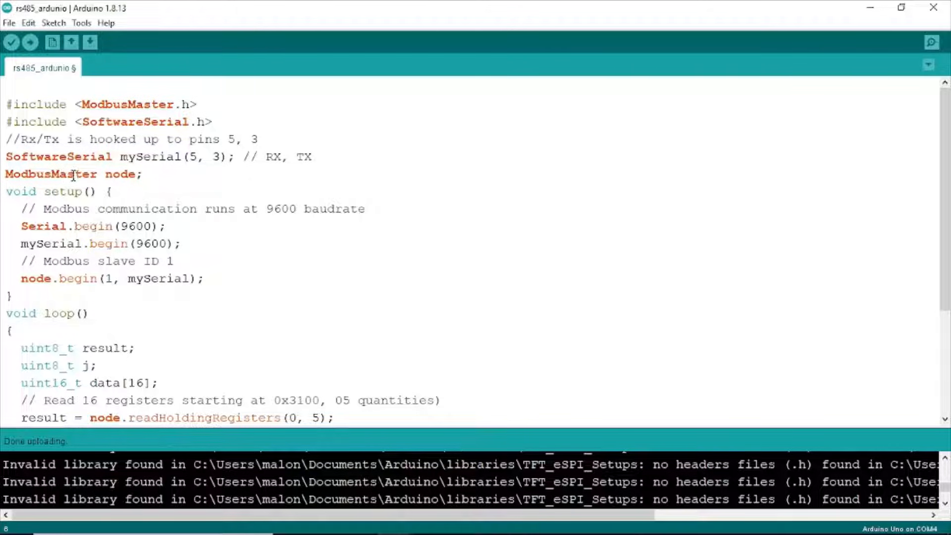
{"action": "scroll", "scroll_direction": "down", "scroll_amount": 3}
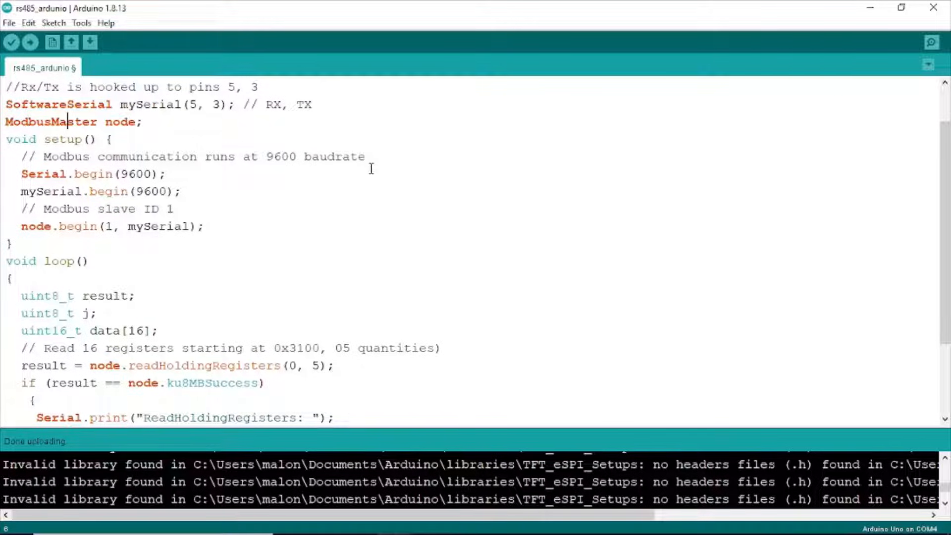
{"action": "left_click", "coordinate": [75, 191]}
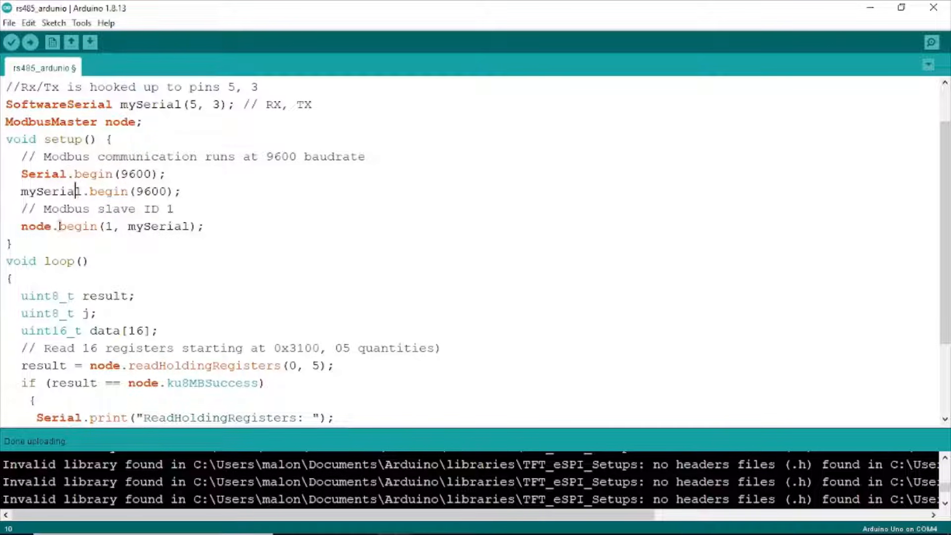
{"action": "double_click", "coordinate": [40, 226]}
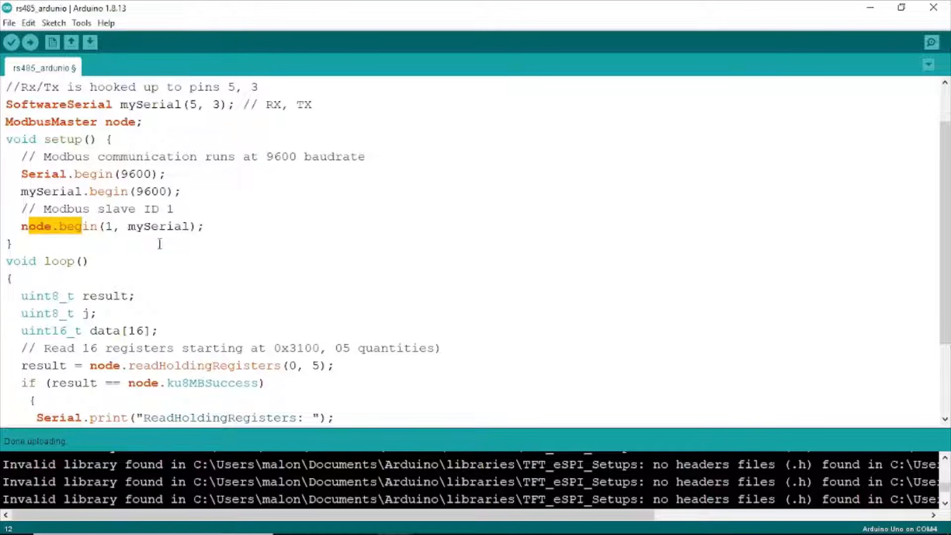
{"action": "scroll", "scroll_direction": "down", "scroll_amount": 3}
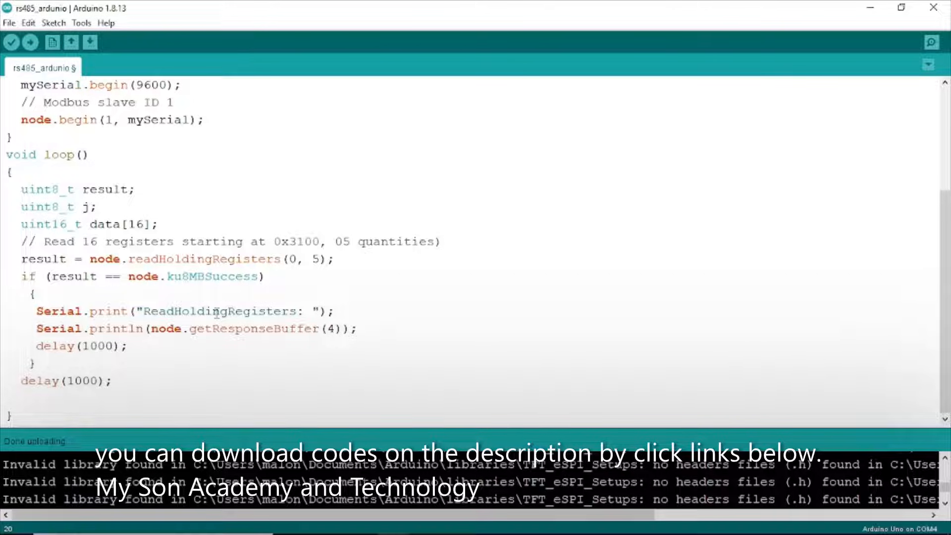
{"action": "scroll", "scroll_direction": "up", "scroll_amount": 3}
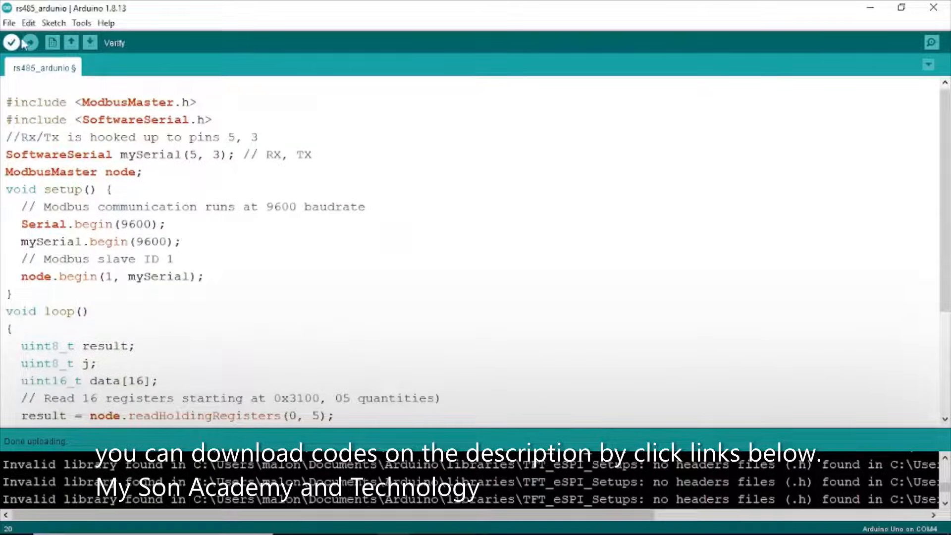
{"action": "mouse_move", "coordinate": [30, 43]}
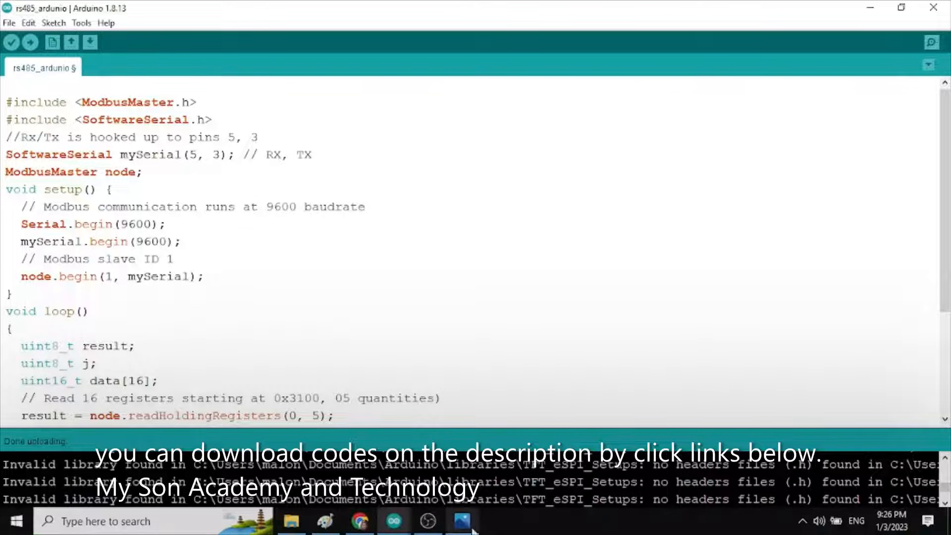
Bring the COM4 serial monitor forward, showing repeated ReadHoldingRegisters: 0 at 9600 baud.
{"action": "left_click", "coordinate": [932, 43]}
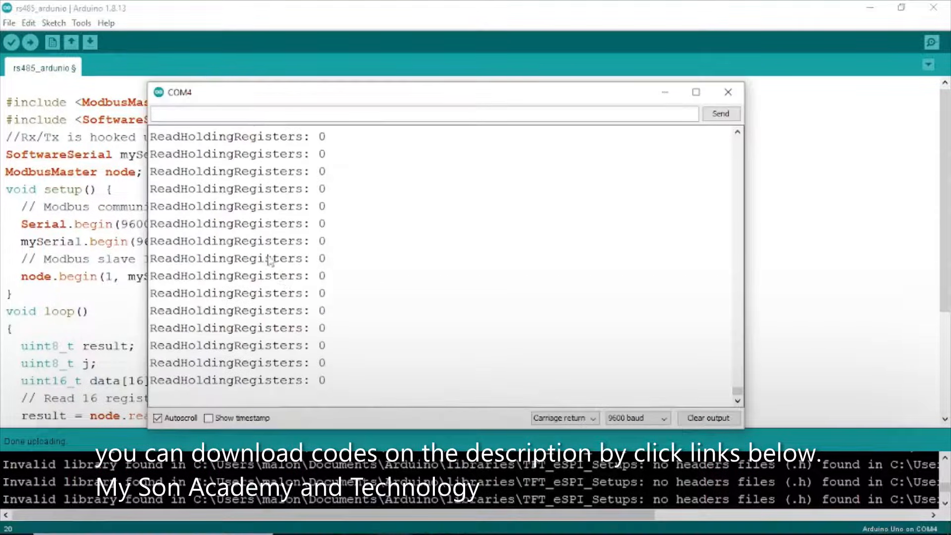
{"action": "mouse_move", "coordinate": [309, 306]}
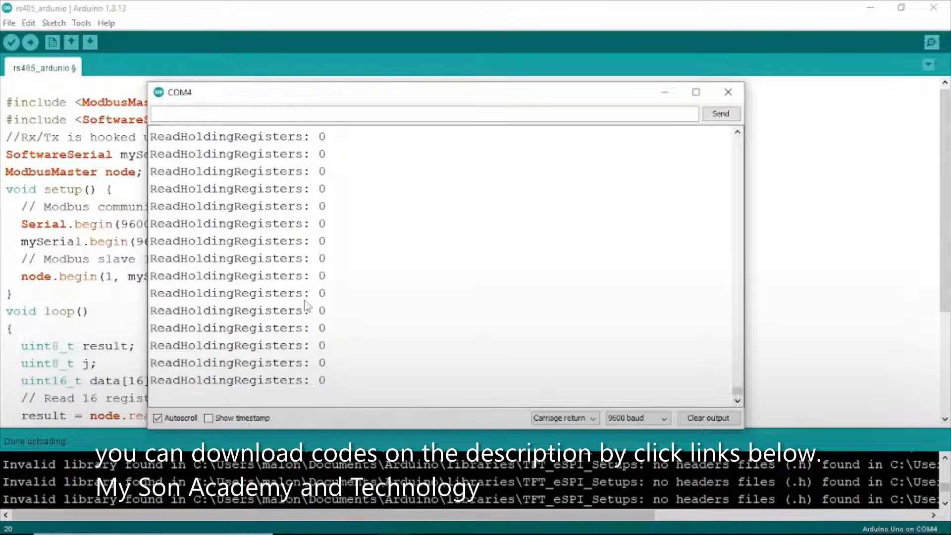